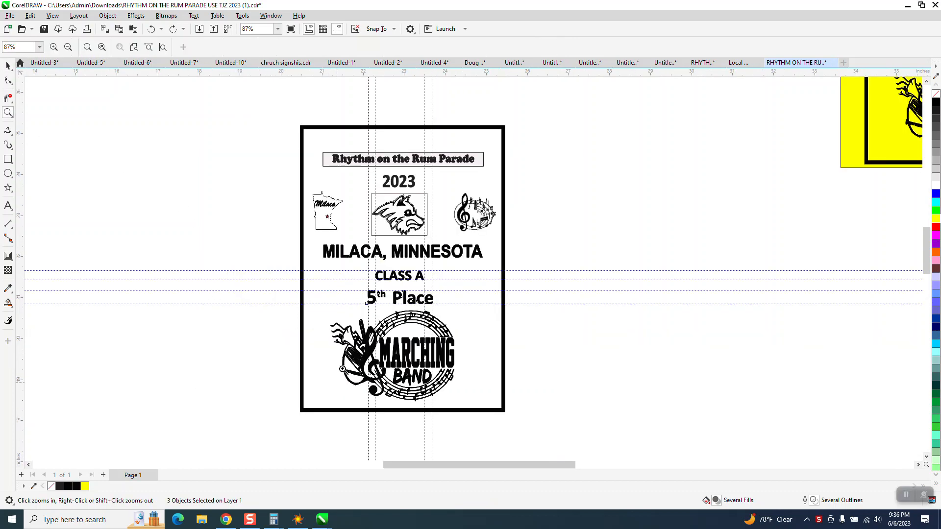
pyautogui.moveTo(323, 266)
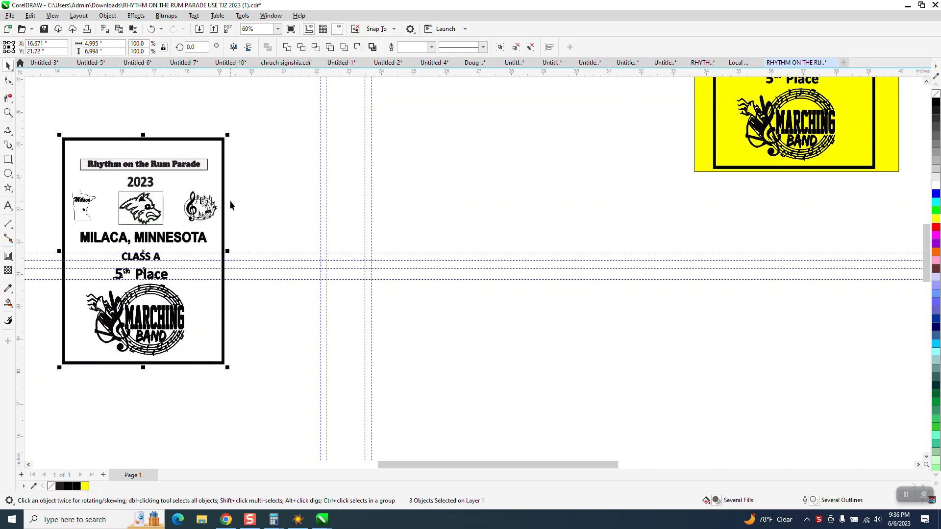
# Step: Zoom to the Minnesota map image and return the sign to normal filled display mode
pyautogui.click(139, 50)
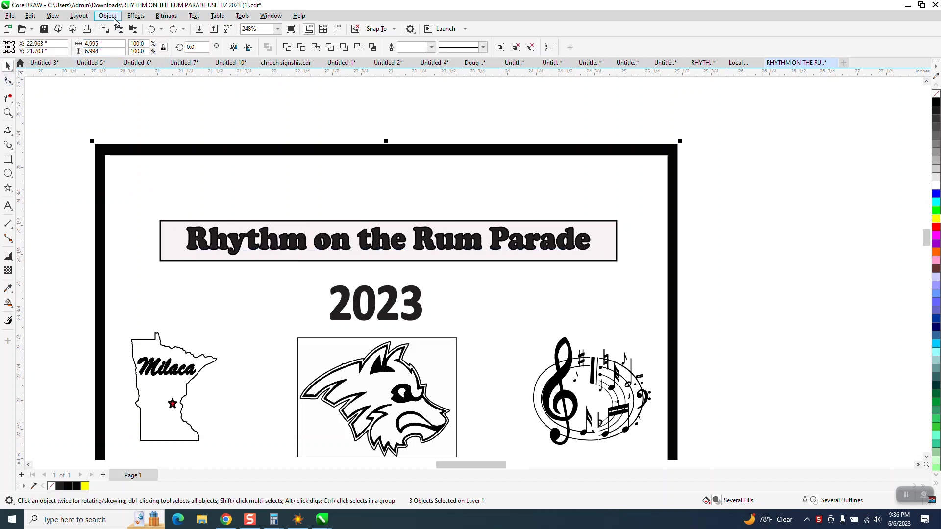
pyautogui.click(108, 15)
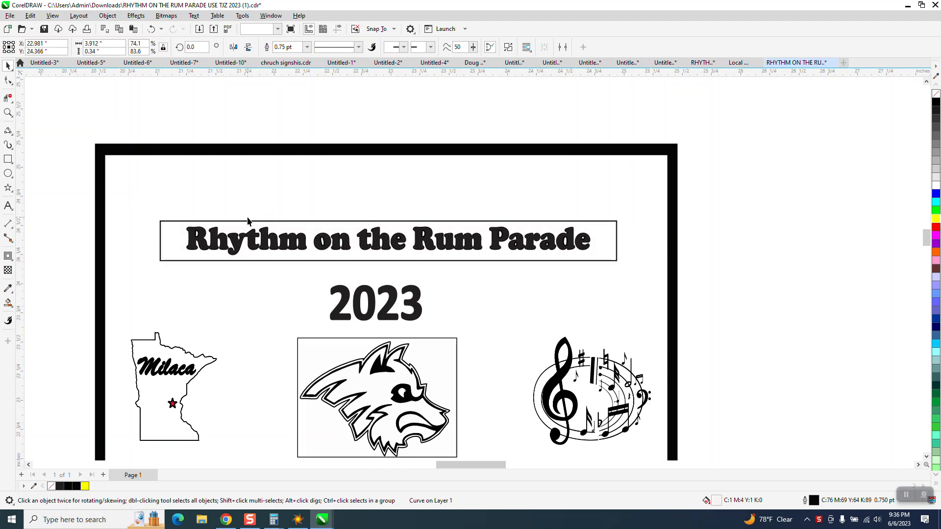
pyautogui.click(387, 240)
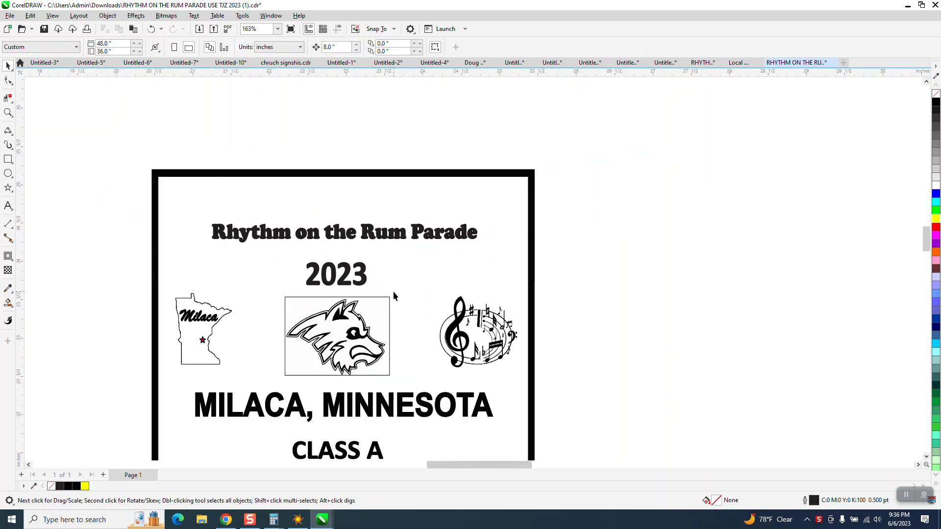
pyautogui.click(336, 336)
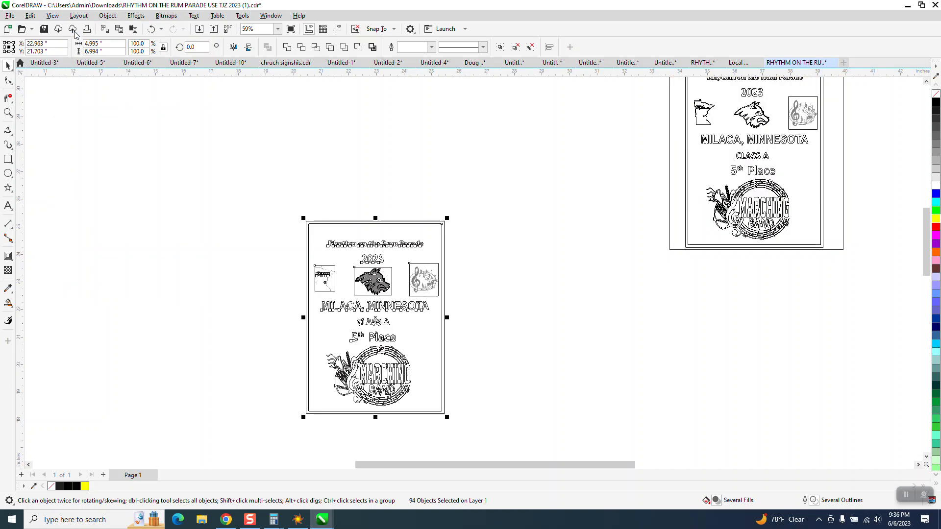
pyautogui.moveTo(31, 114)
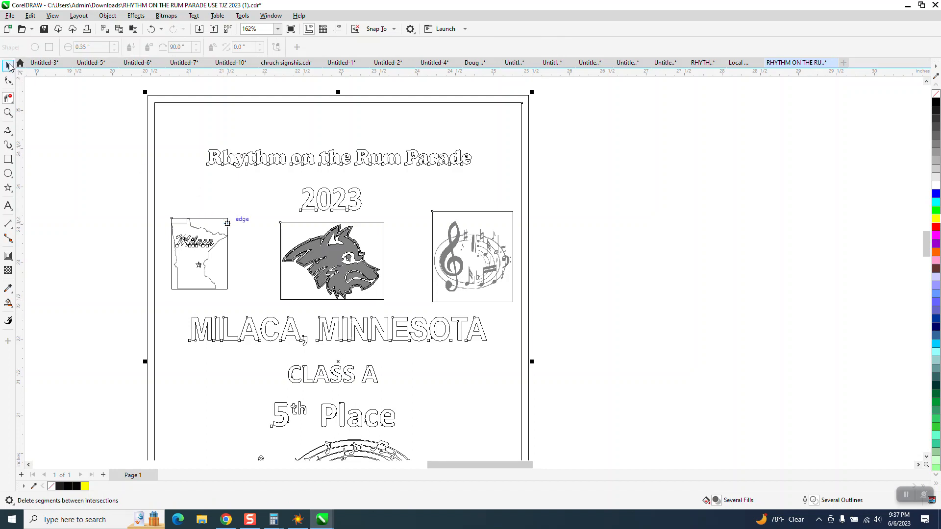
pyautogui.click(52, 14)
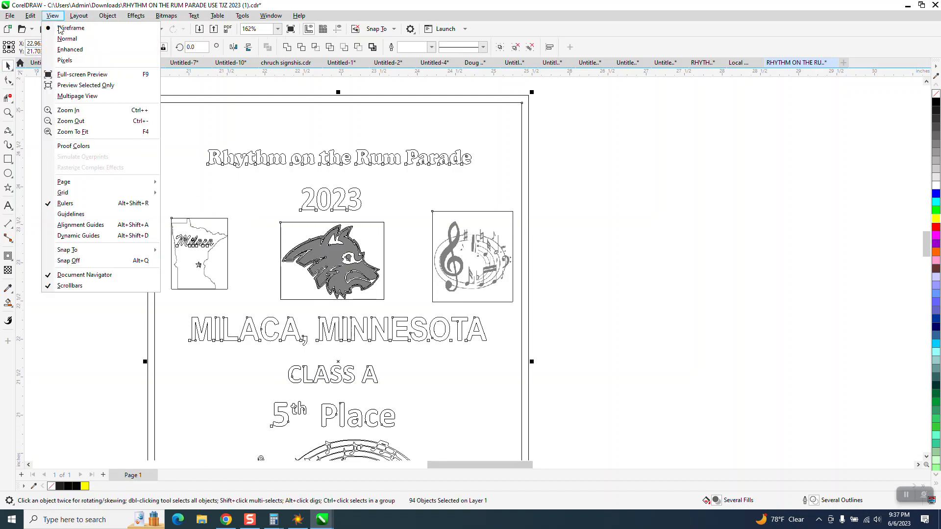
pyautogui.click(66, 38)
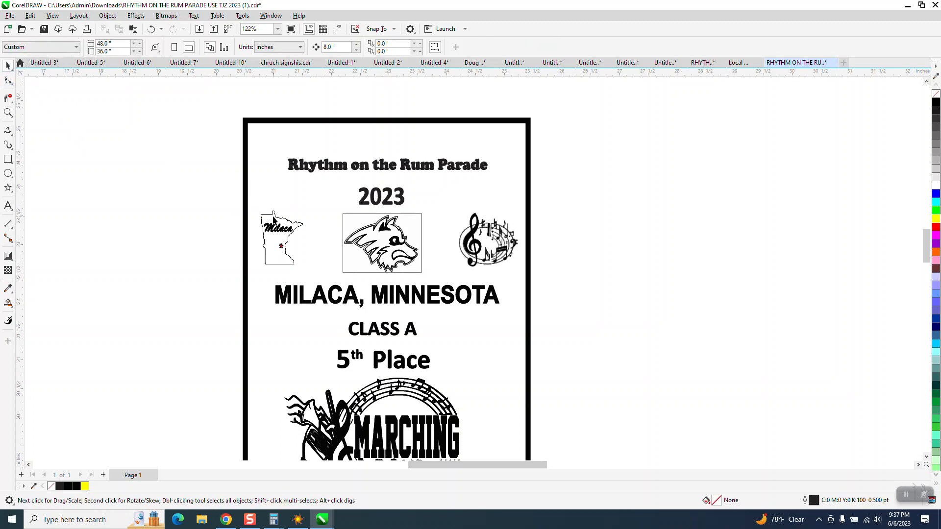
# Step: Select the Minnesota map bitmap and start PowerTRACE, then cancel the first trace attempt
pyautogui.click(281, 243)
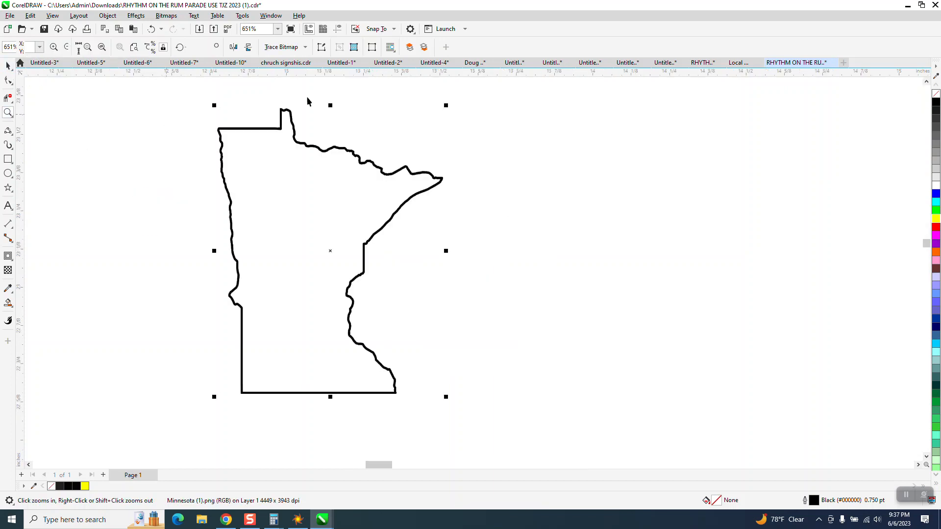
pyautogui.click(282, 47)
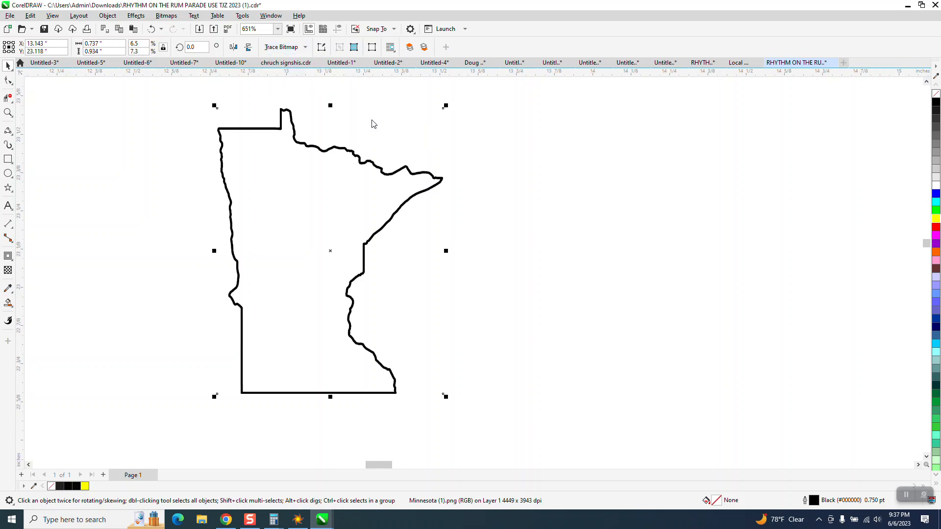
pyautogui.click(281, 47)
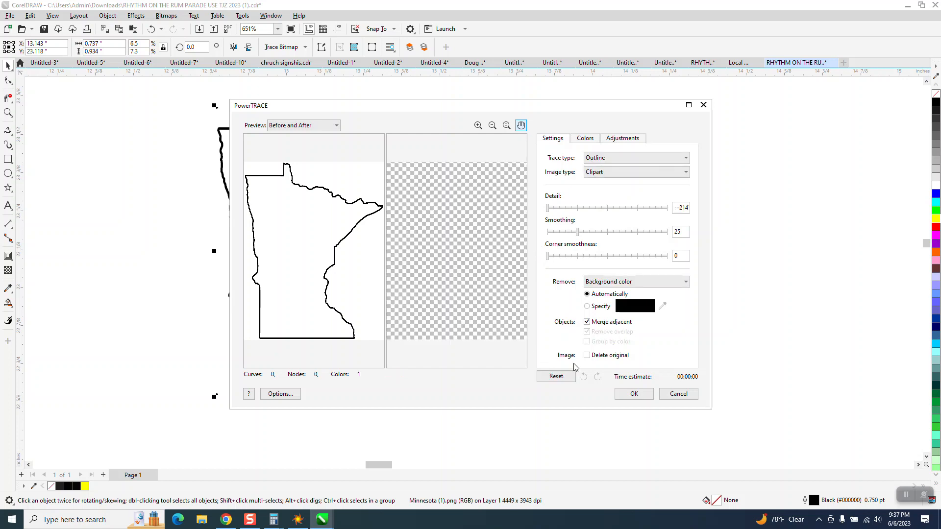
pyautogui.click(632, 394)
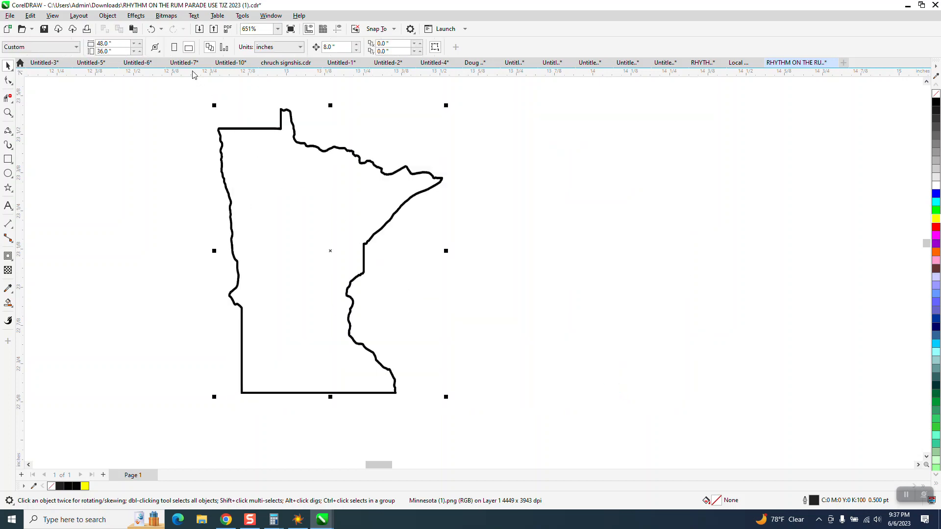
# Step: Convert the Minnesota map image to a 300 dpi bitmap
pyautogui.click(167, 15)
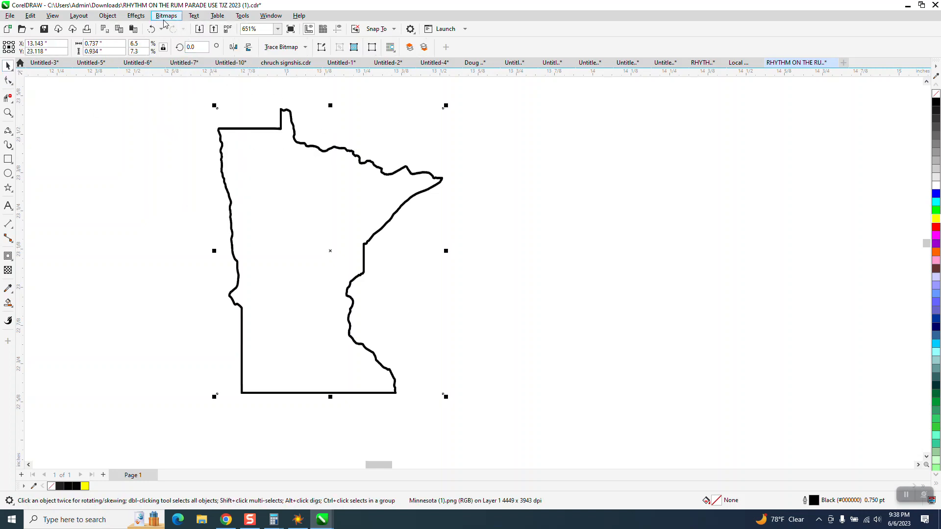
pyautogui.click(166, 15)
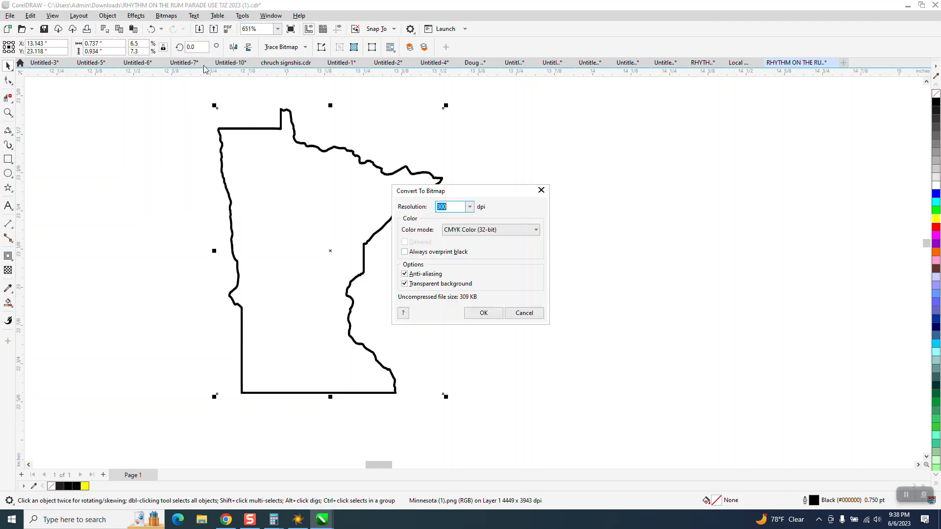
pyautogui.click(535, 230)
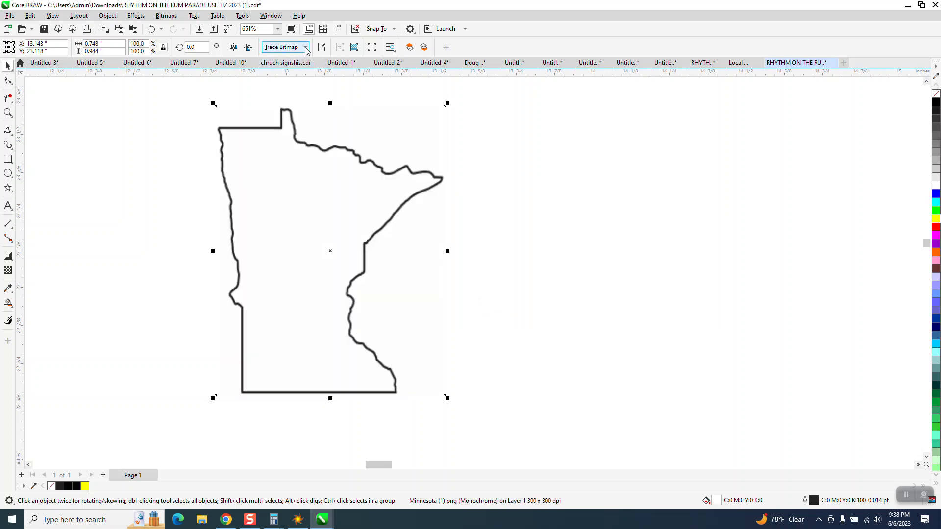
# Step: Trace the map with Outline Trace > Clipart into a single vector outline curve
pyautogui.click(282, 47)
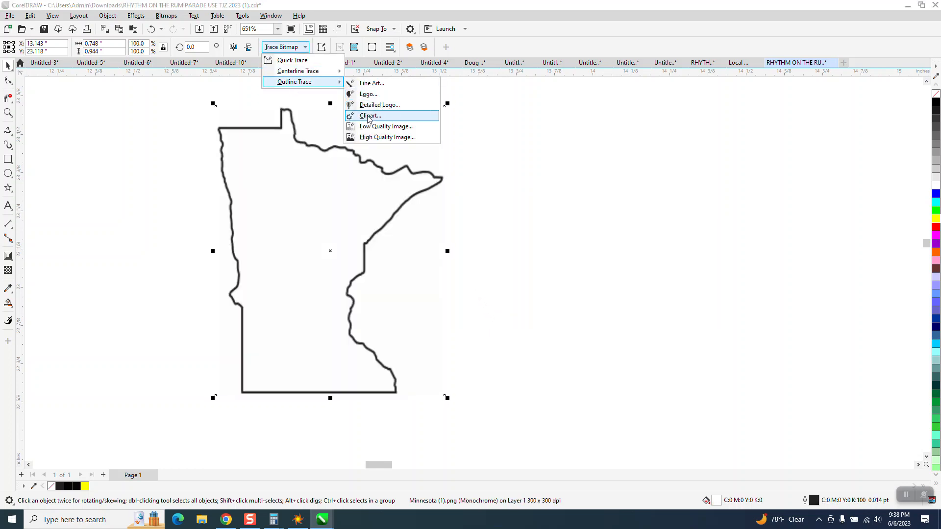
pyautogui.click(370, 115)
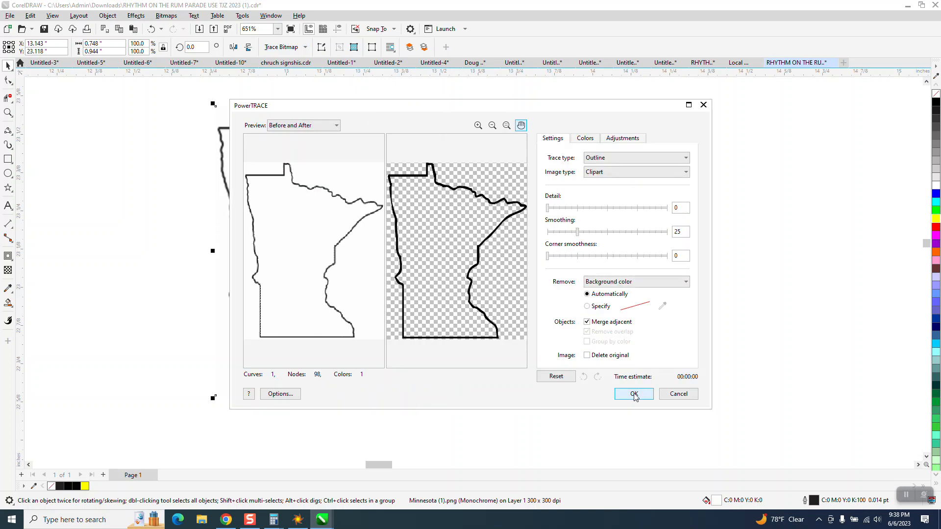
pyautogui.click(633, 394)
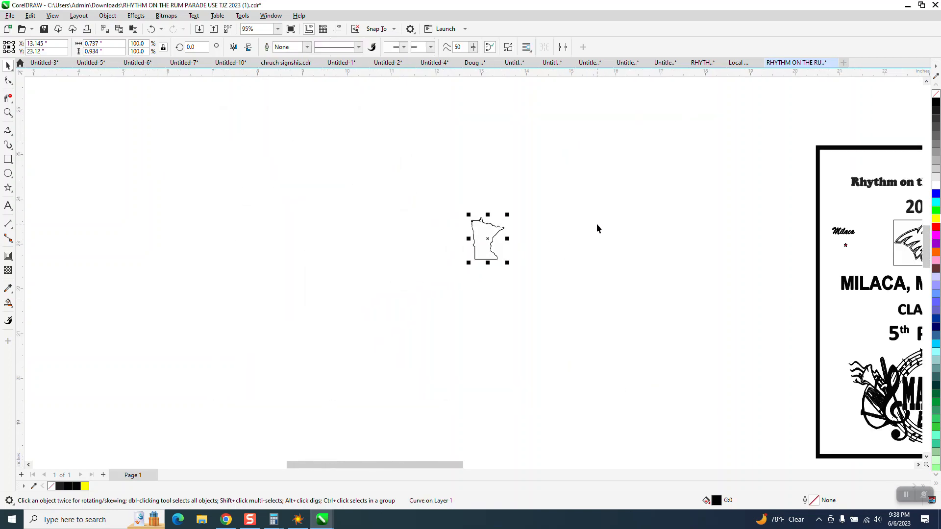
# Step: Draw a yellow test rectangle, check the traced map over it, then place the map on the sign and remove the rectangle
pyautogui.moveTo(487, 238); pyautogui.dragTo(129, 238)
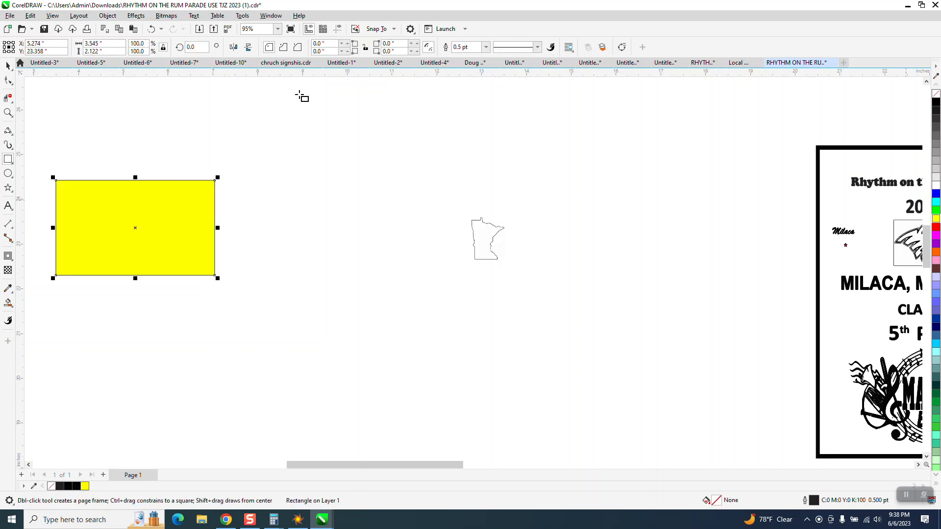
pyautogui.click(108, 15)
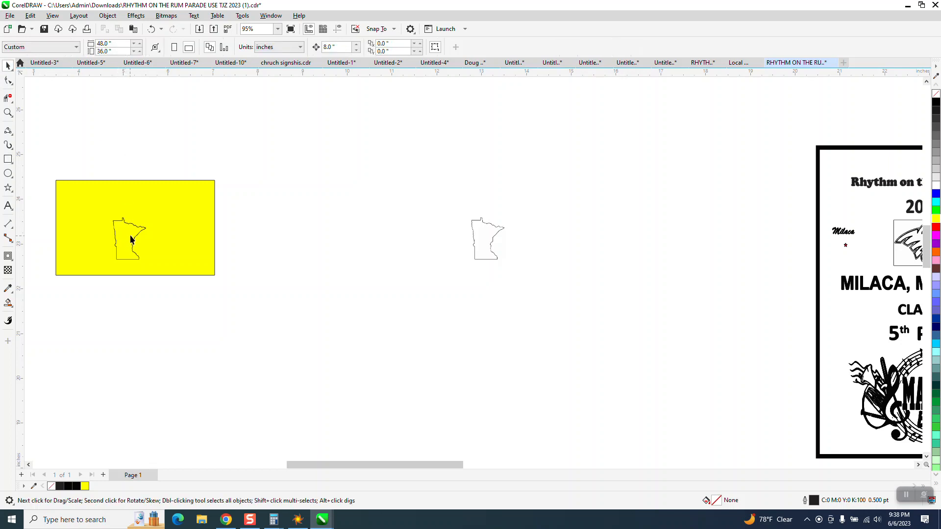
pyautogui.click(135, 228)
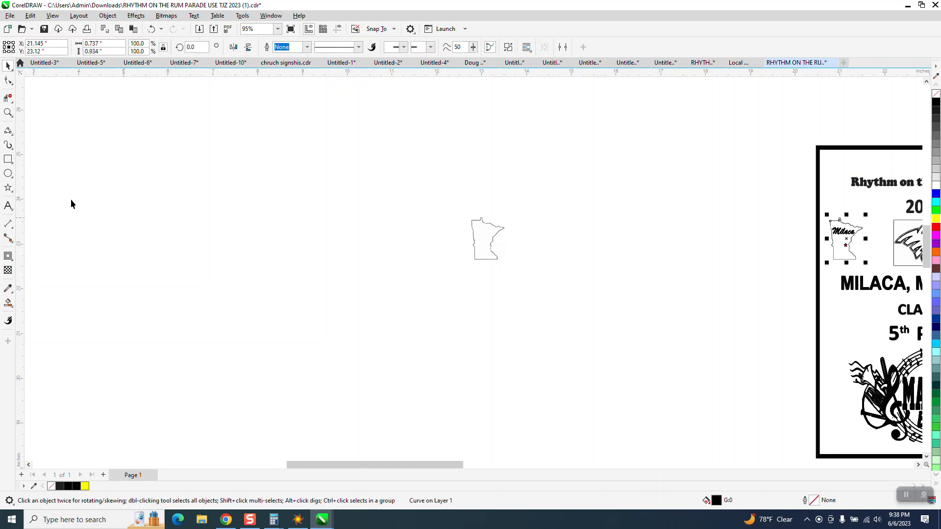
pyautogui.moveTo(816, 209)
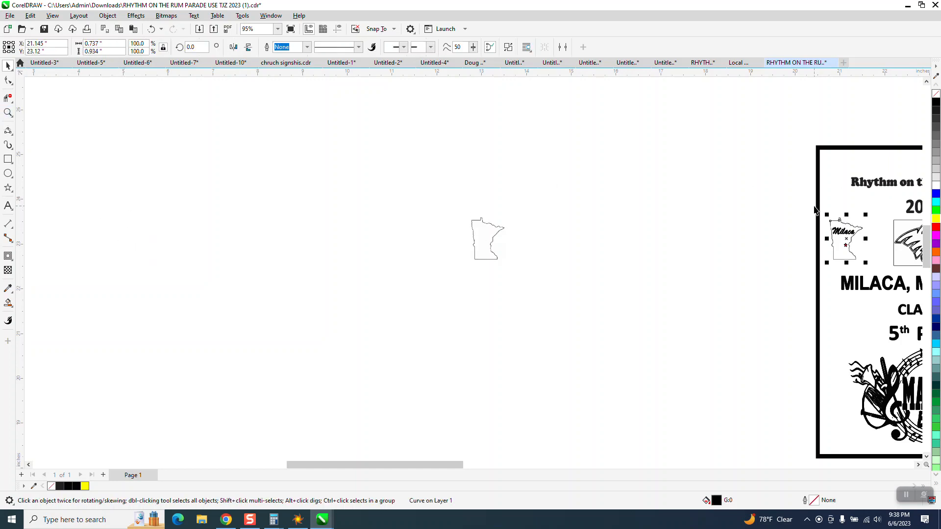
# Step: Select the Minnesota map shape and set its outline width to Hairline
pyautogui.click(9, 112)
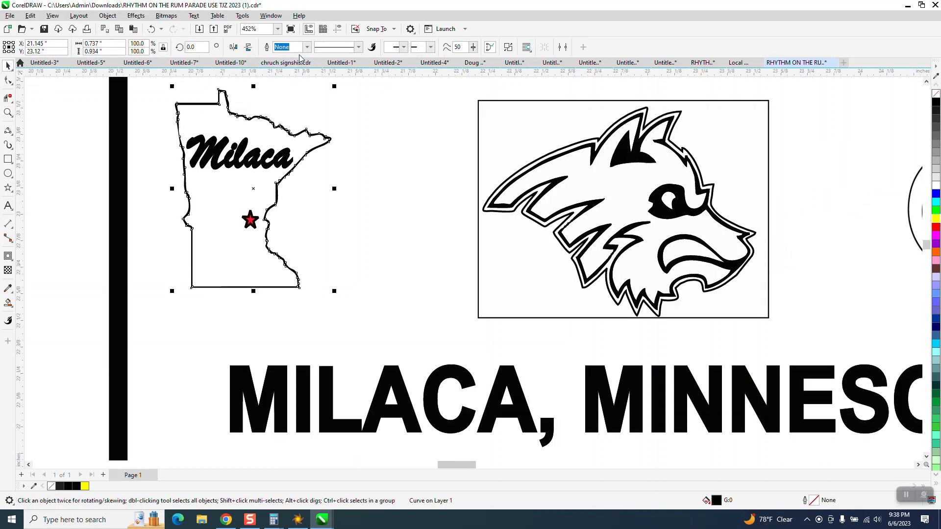
pyautogui.click(306, 47)
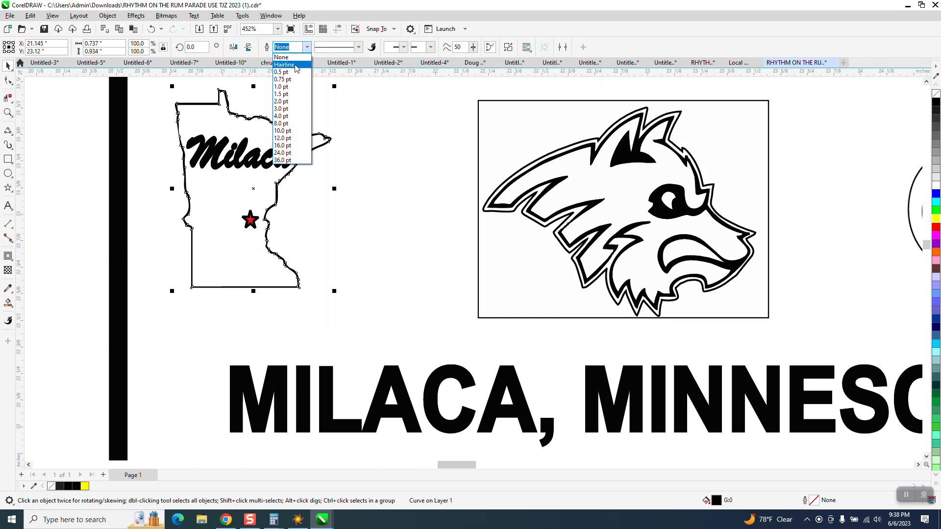
pyautogui.click(283, 71)
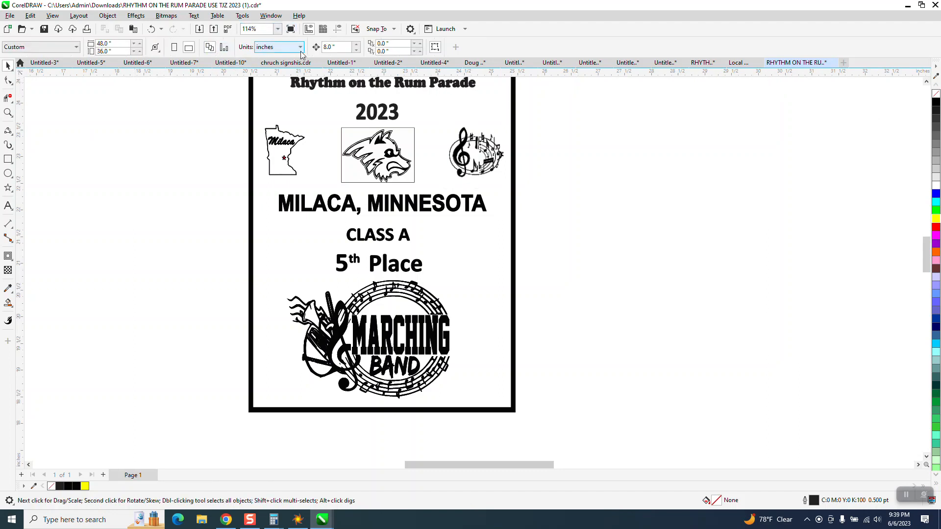
# Step: Select the music-note bitmap and trace it with Outline Trace > Clipart into a vector group
pyautogui.write('2')
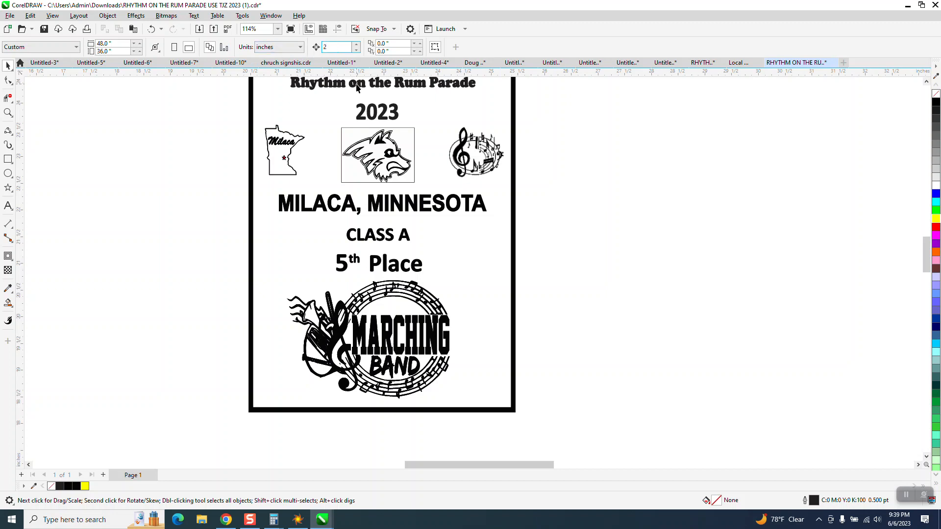
pyautogui.click(476, 152)
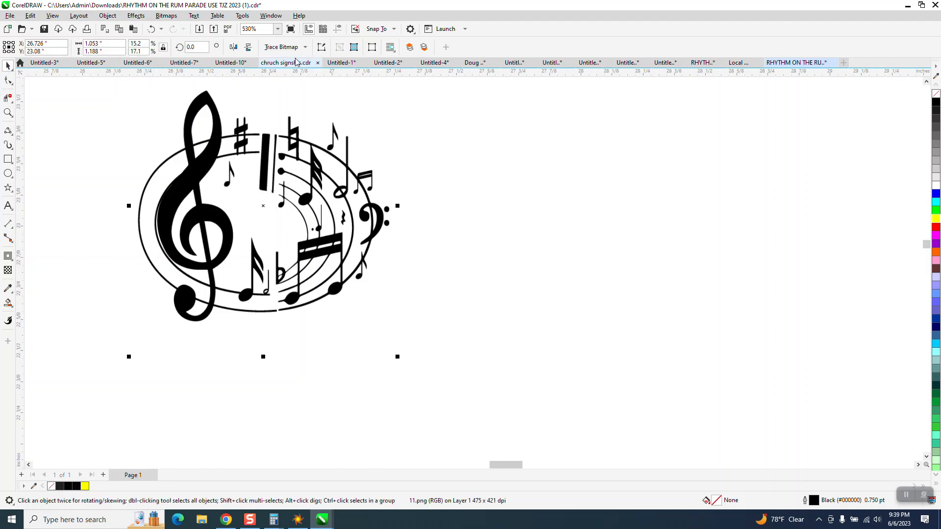
pyautogui.click(283, 47)
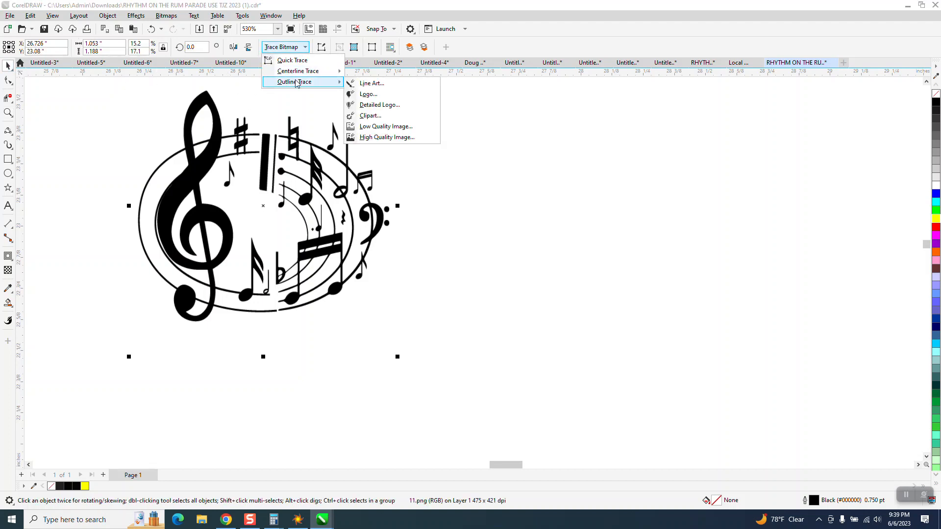
pyautogui.click(370, 115)
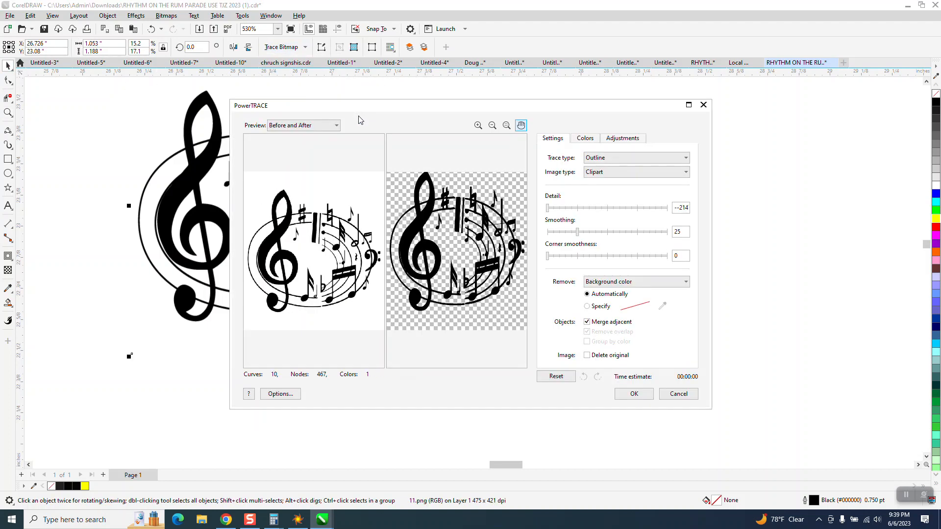
pyautogui.click(634, 395)
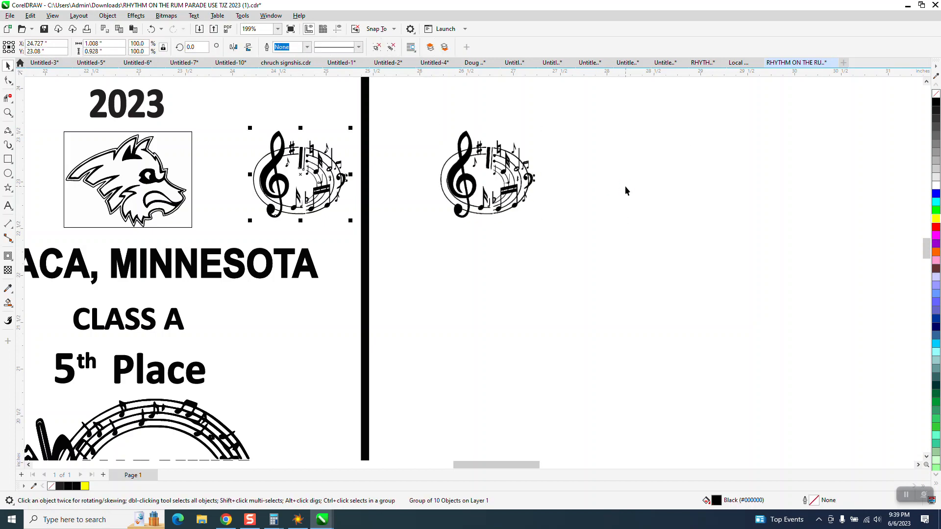
# Step: Select the wolf bitmap and drag a copy to the empty area right of the sign
pyautogui.scroll(-3)
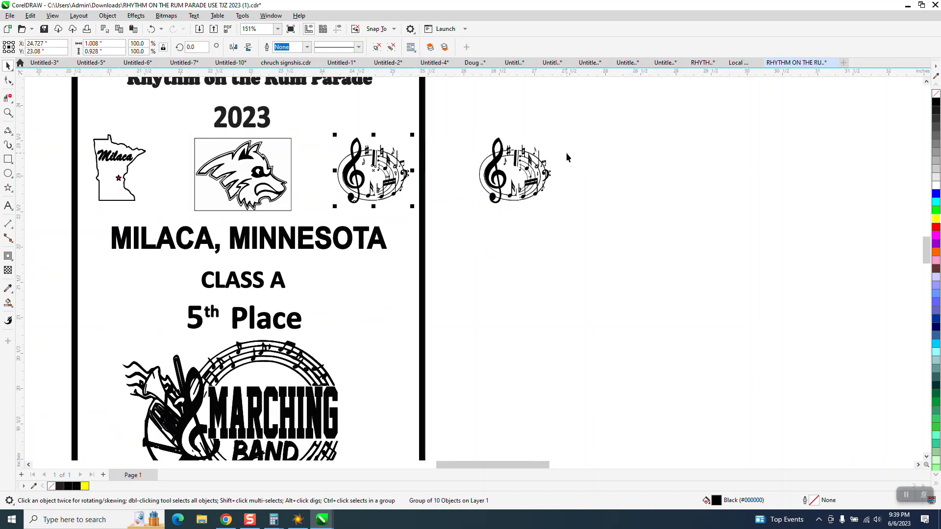
pyautogui.click(514, 171)
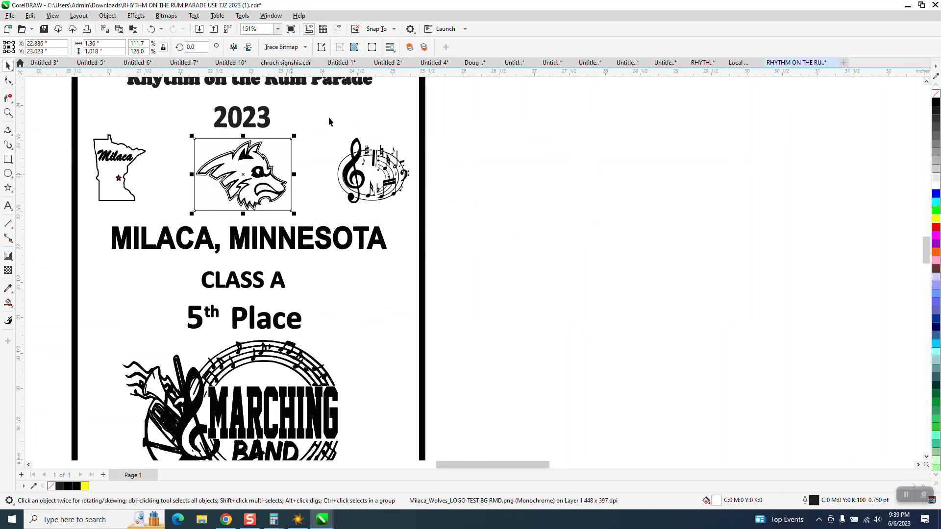
pyautogui.moveTo(242, 174); pyautogui.dragTo(526, 175)
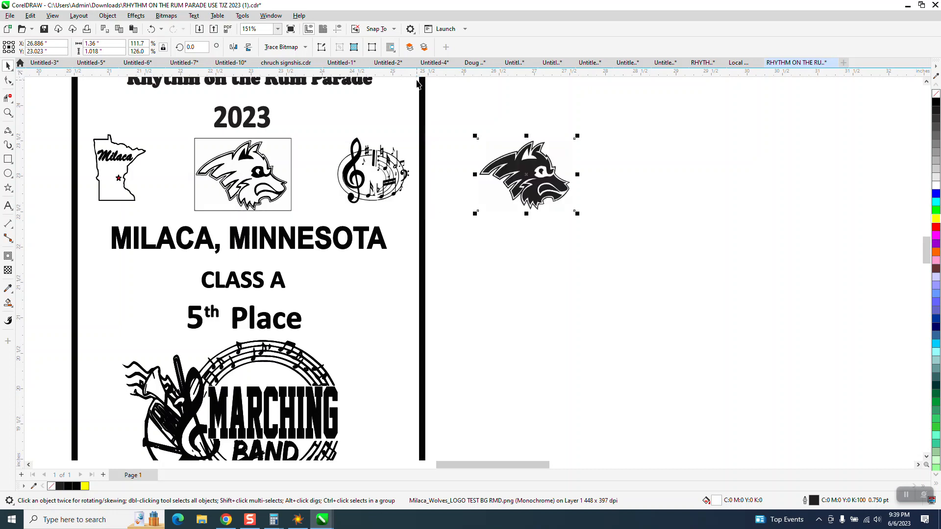
pyautogui.moveTo(560, 163)
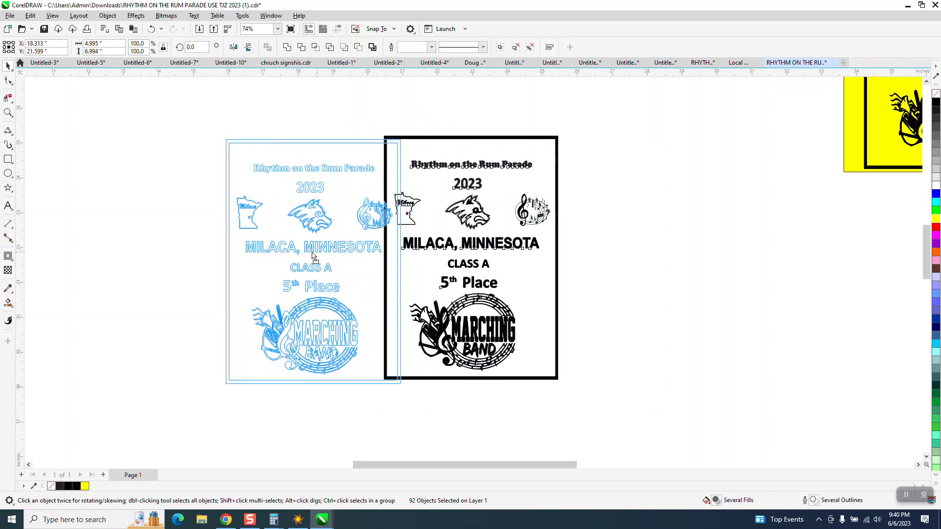
# Step: Drag the whole 92-object sign design to a new position on the canvas
pyautogui.moveTo(312, 257); pyautogui.dragTo(271, 258)
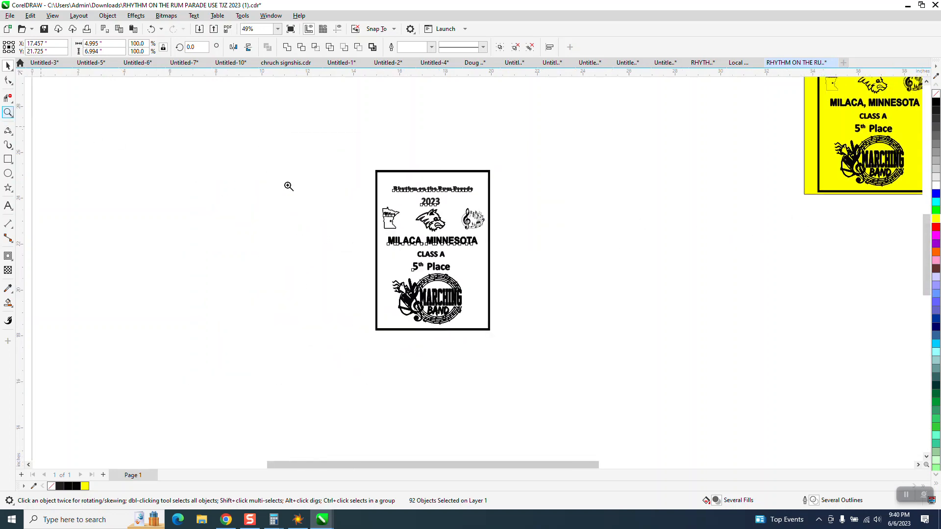
# Step: Zoom to the red Milaca star and draw a new 5-point star with the Star tool
pyautogui.click(288, 186)
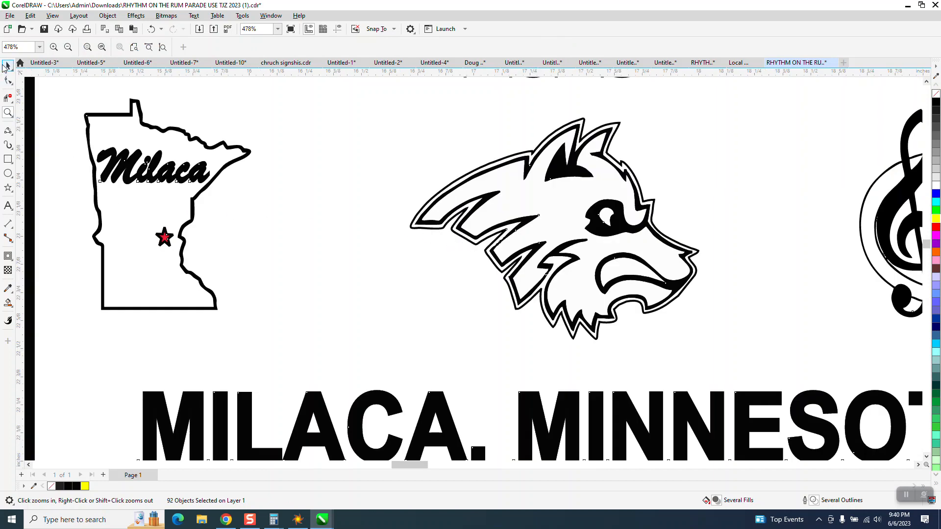
pyautogui.click(9, 64)
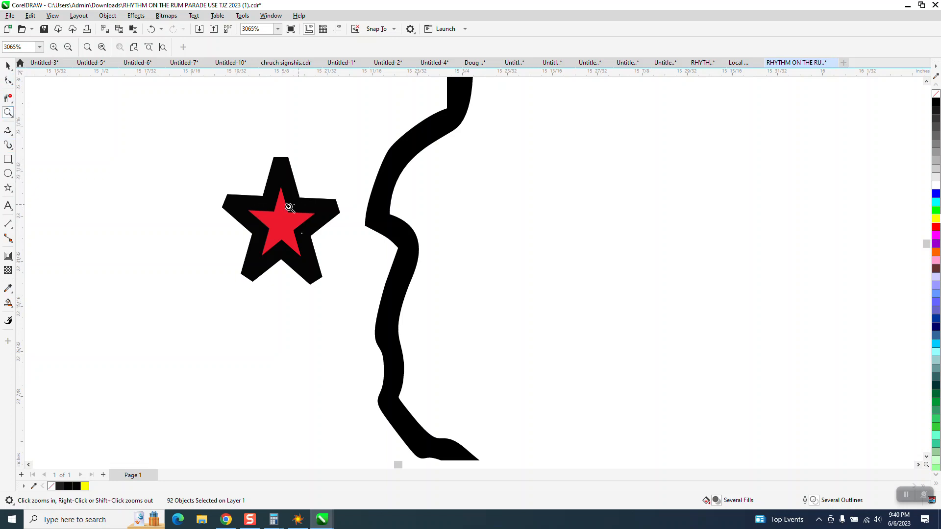
pyautogui.click(9, 187)
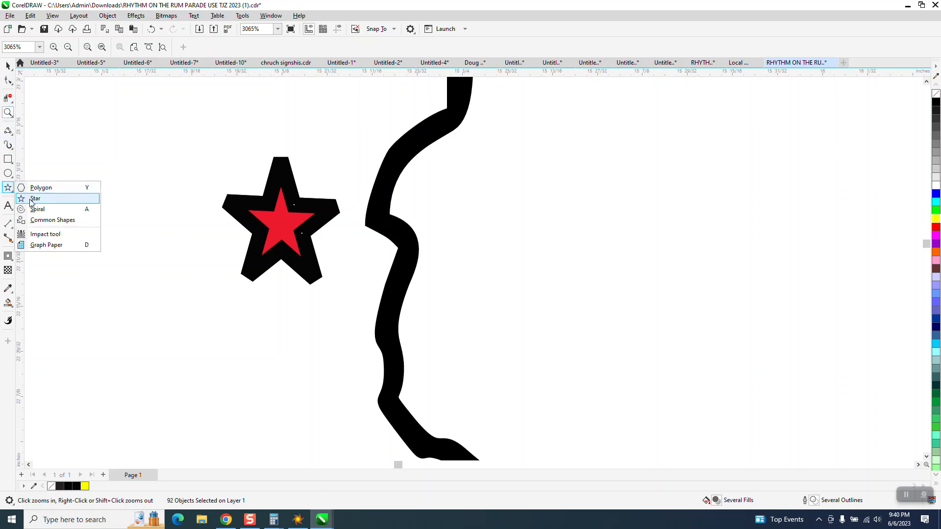
pyautogui.click(35, 199)
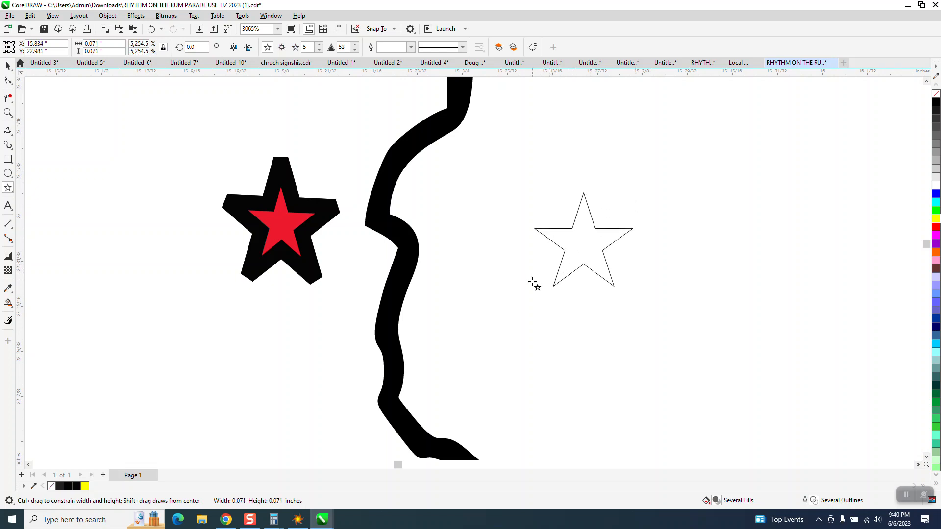
pyautogui.click(582, 240)
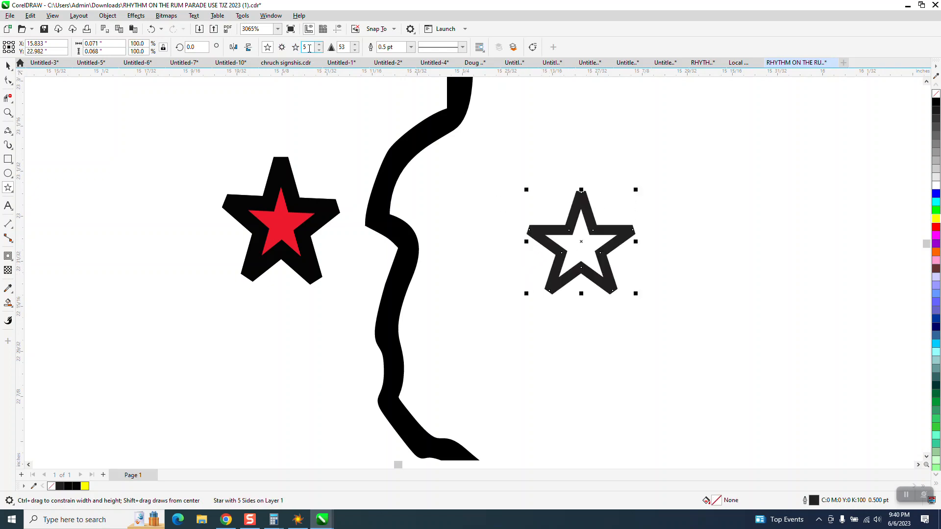
# Step: Give the new star a Hairline outline and move it onto the red star marker
pyautogui.click(411, 47)
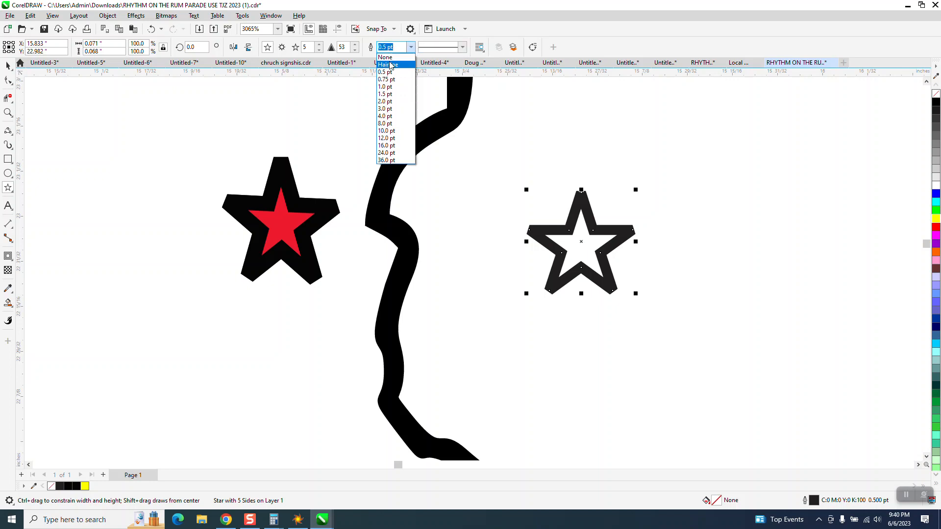
pyautogui.click(389, 64)
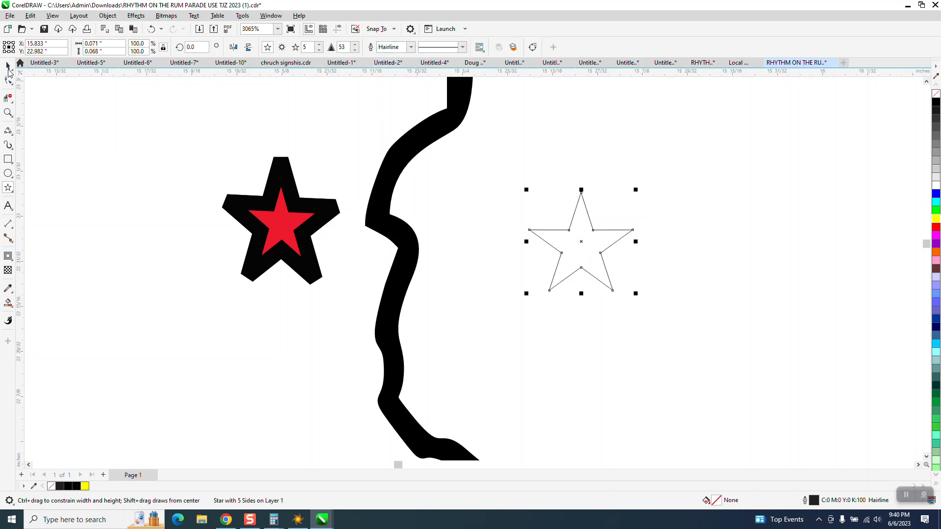
pyautogui.click(277, 237)
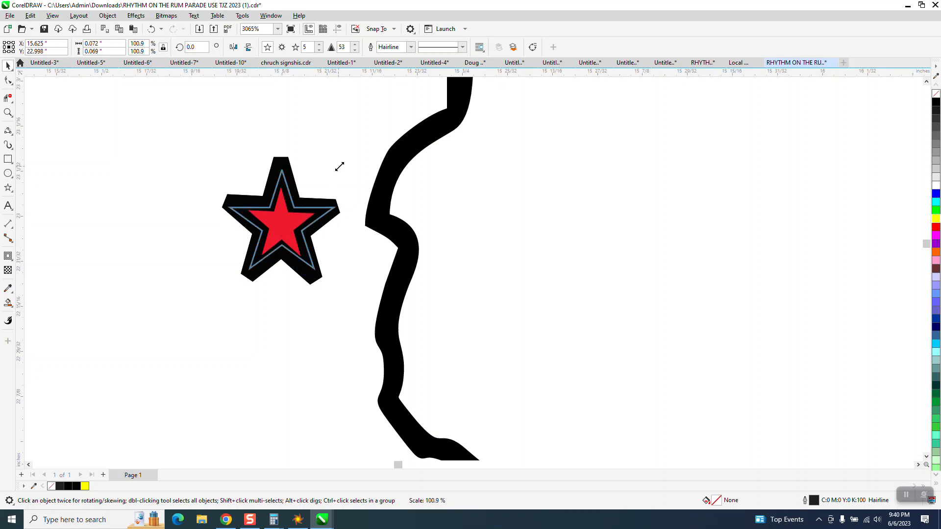
pyautogui.click(281, 223)
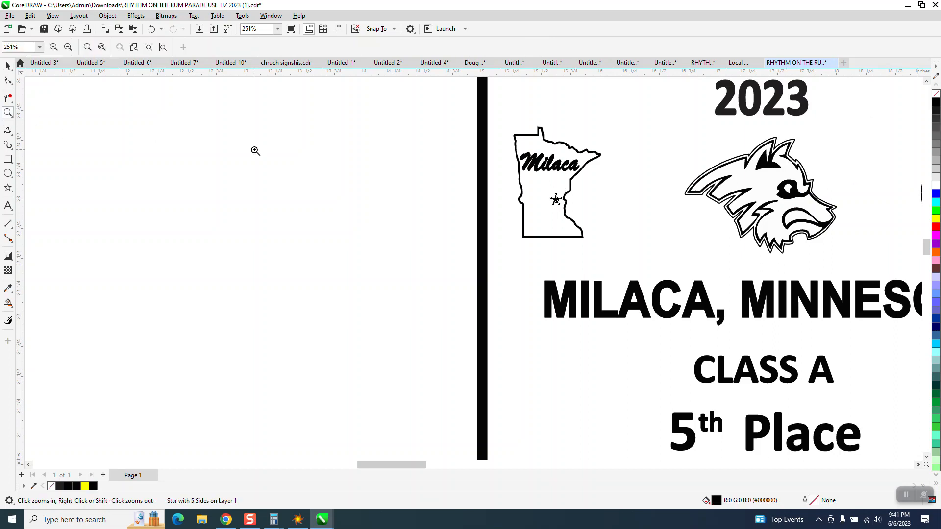
pyautogui.click(555, 200)
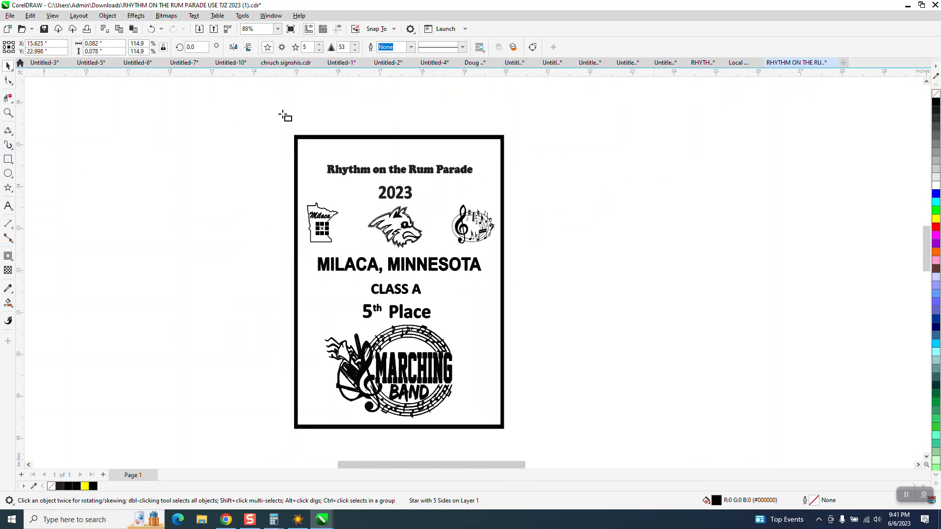
# Step: Send the yellow background rectangle To Back of Page behind all the sign's artwork
pyautogui.click(399, 280)
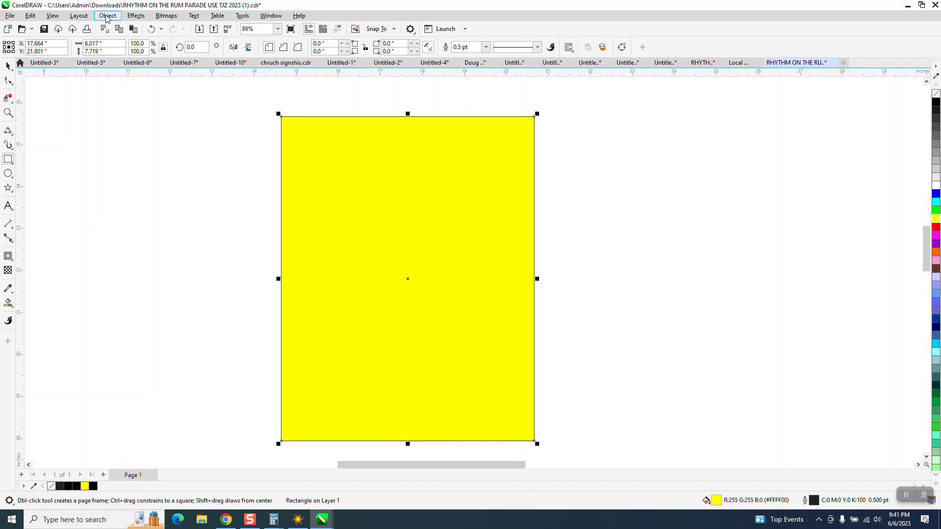
pyautogui.click(108, 15)
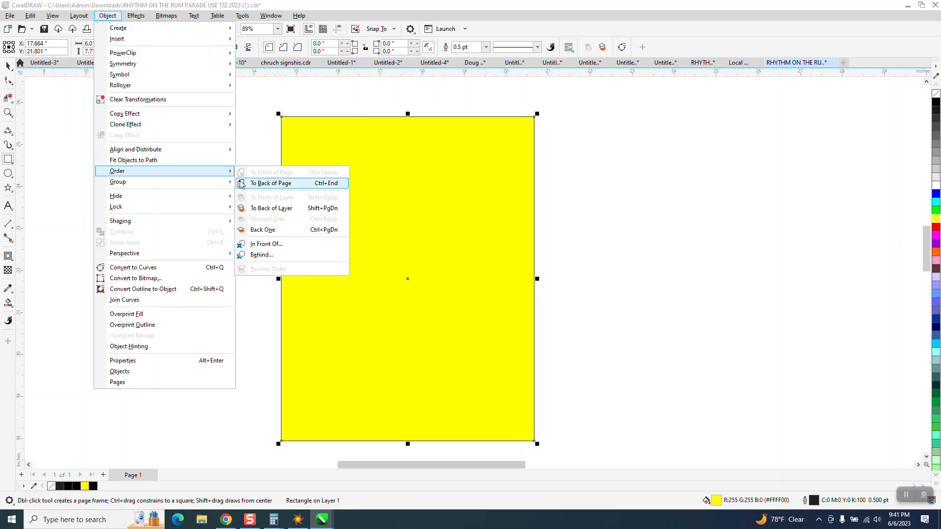
pyautogui.click(270, 184)
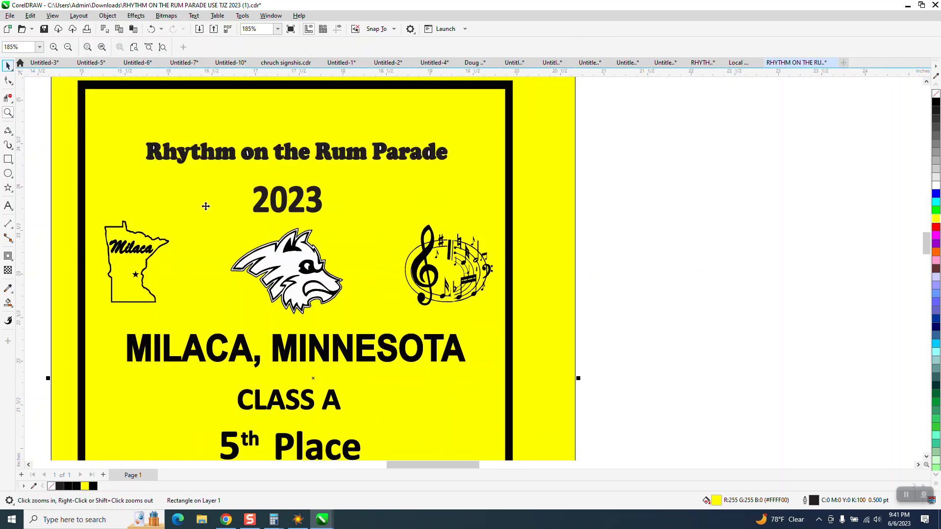
pyautogui.click(288, 270)
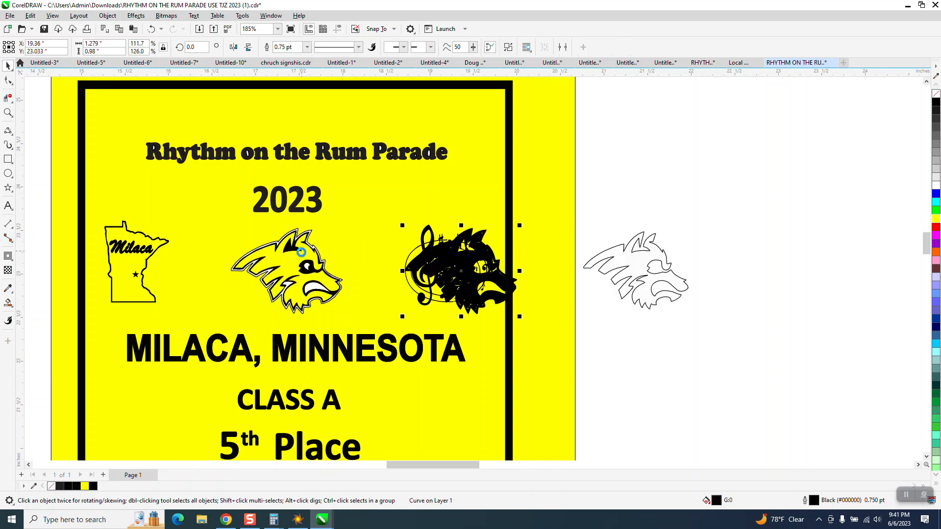
# Step: Drag the black wolf silhouette and thin wolf outline off the sign to the right
pyautogui.moveTo(459, 271); pyautogui.dragTo(811, 271)
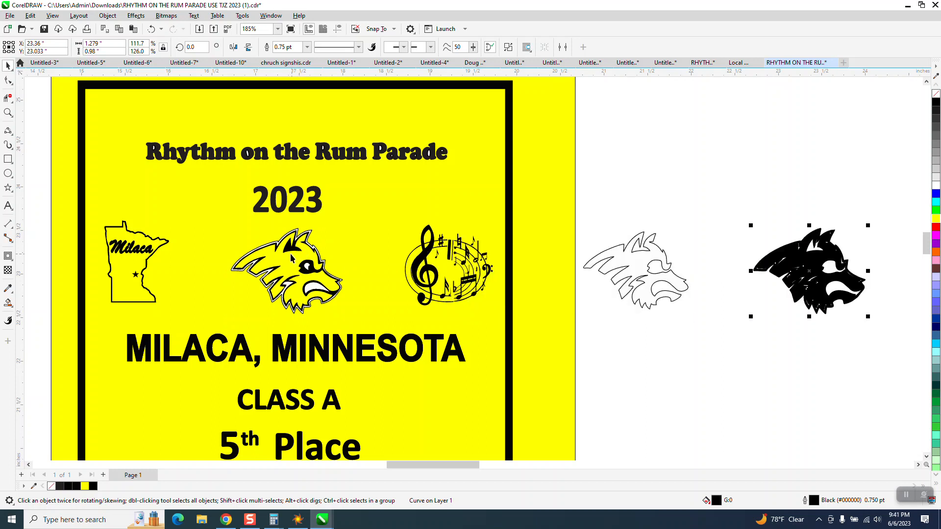
pyautogui.click(288, 270)
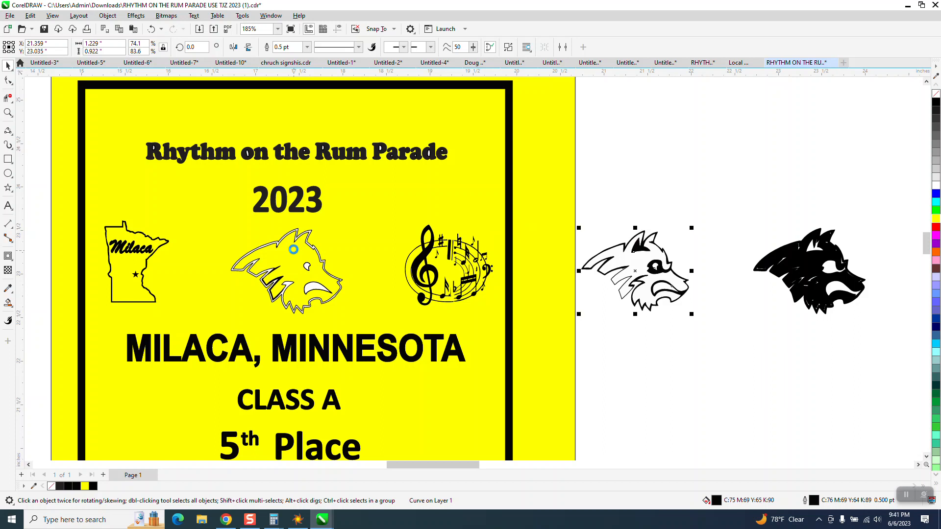
pyautogui.moveTo(635, 269); pyautogui.dragTo(811, 111)
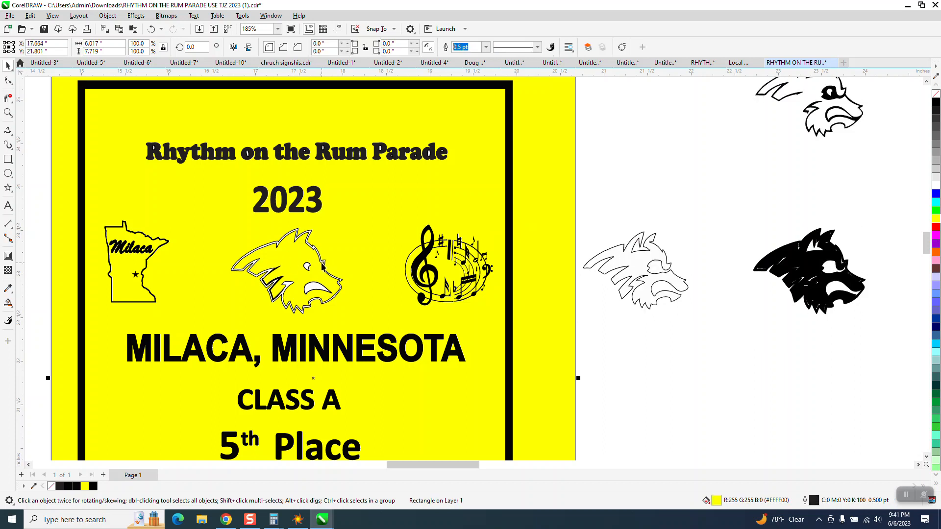
# Step: Select the yellow background rectangle and a tiny wolf fragment for removal
pyautogui.click(313, 291)
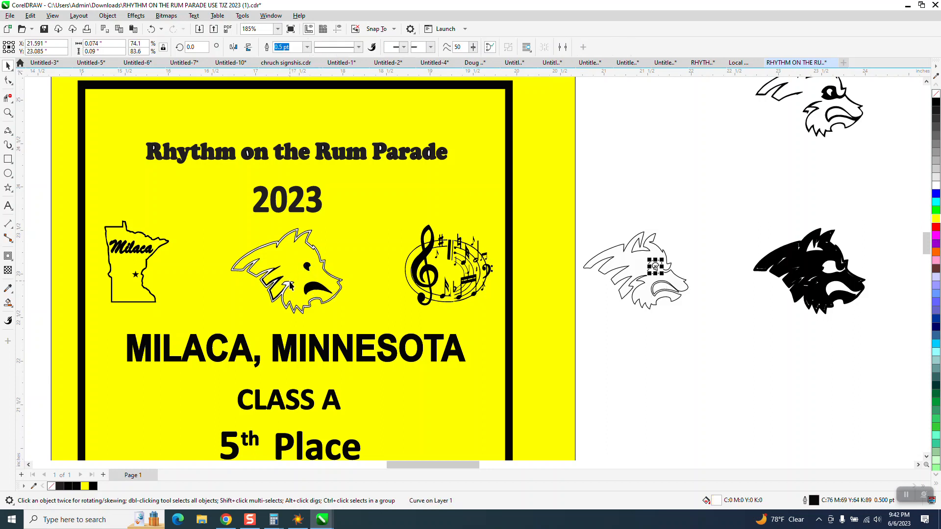
pyautogui.click(288, 286)
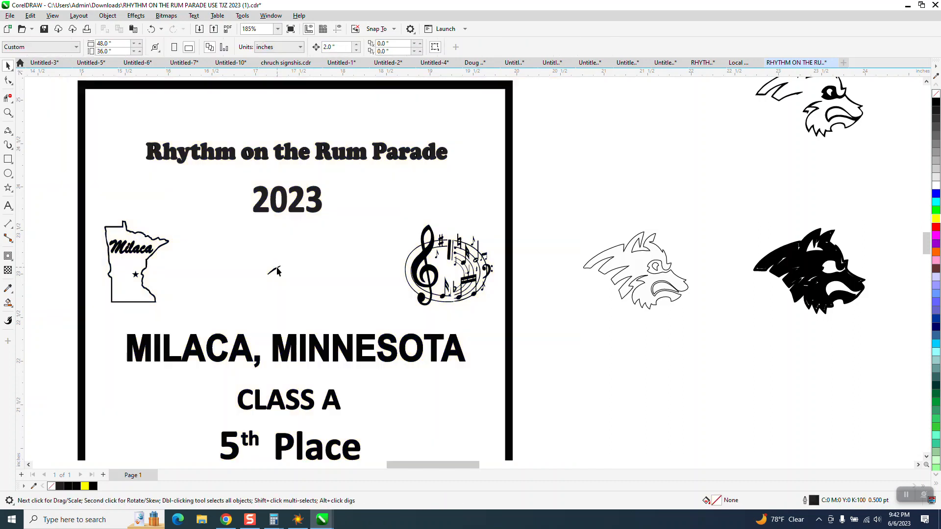
# Step: Draw a yellow test rectangle right of the sign and send it behind the wolf pieces
pyautogui.click(9, 146)
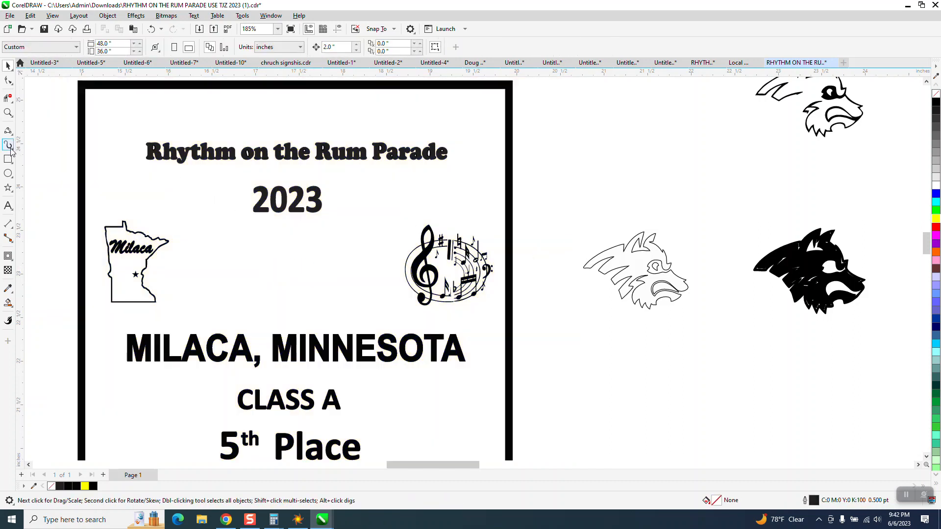
pyautogui.moveTo(528, 188); pyautogui.dragTo(645, 285)
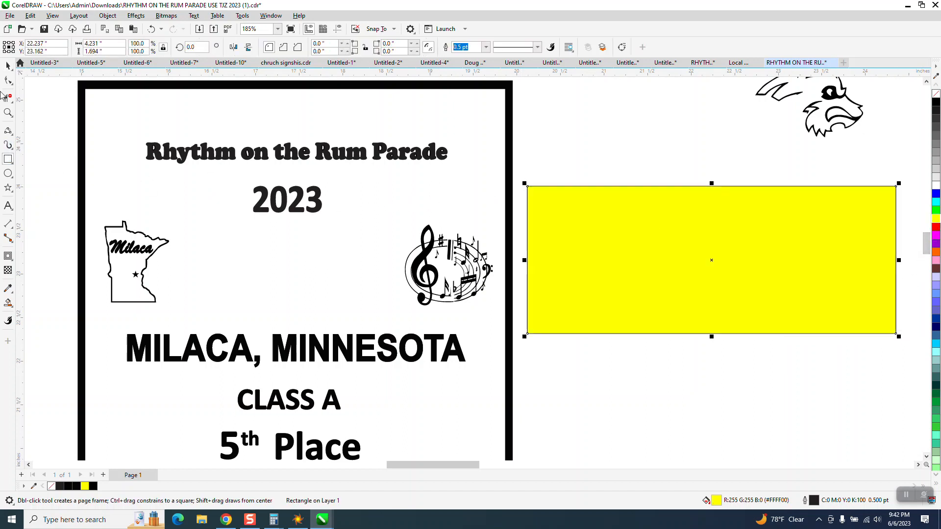
pyautogui.click(107, 15)
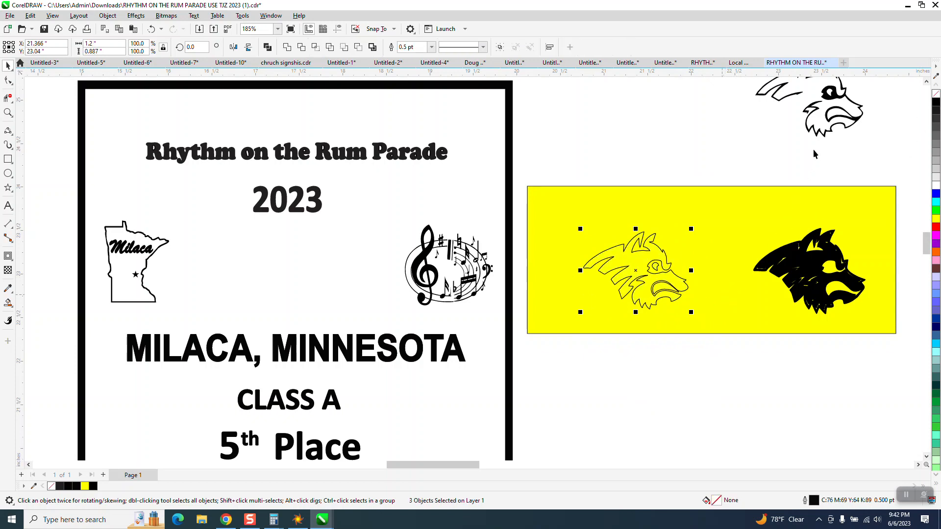
# Step: Move the bold wolf outline onto the thin outline wolf over the rectangle
pyautogui.click(831, 105)
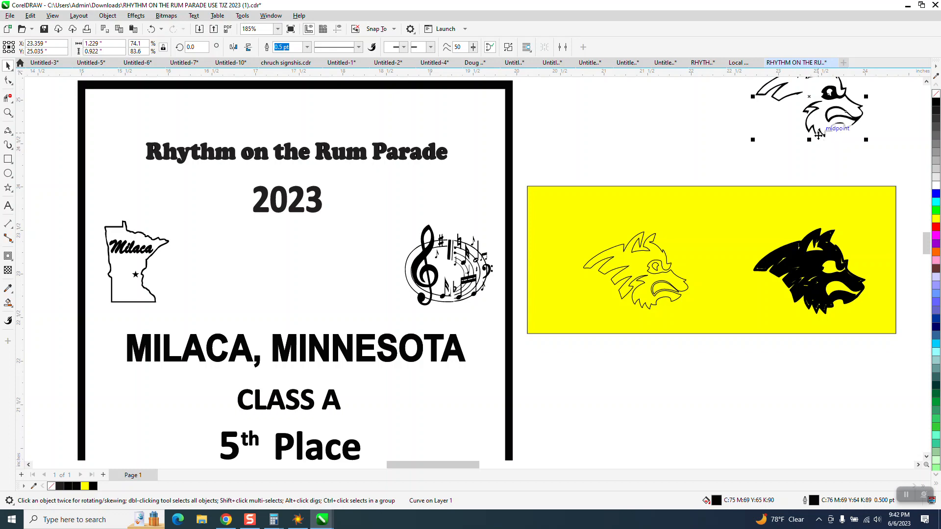
pyautogui.moveTo(828, 108); pyautogui.dragTo(630, 270)
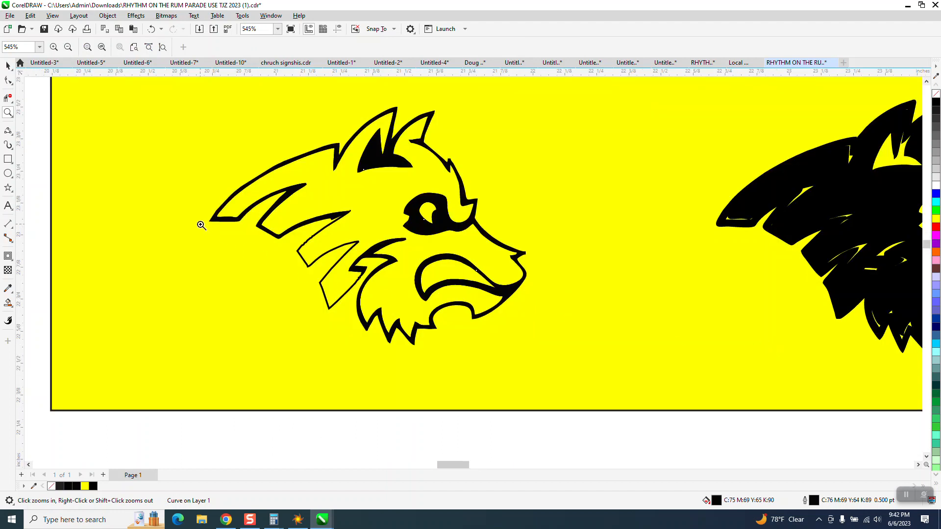
# Step: Set the wolf outline width to 2.0 pt, then 1.5 pt, and marquee-select all wolf pieces
pyautogui.click(307, 263)
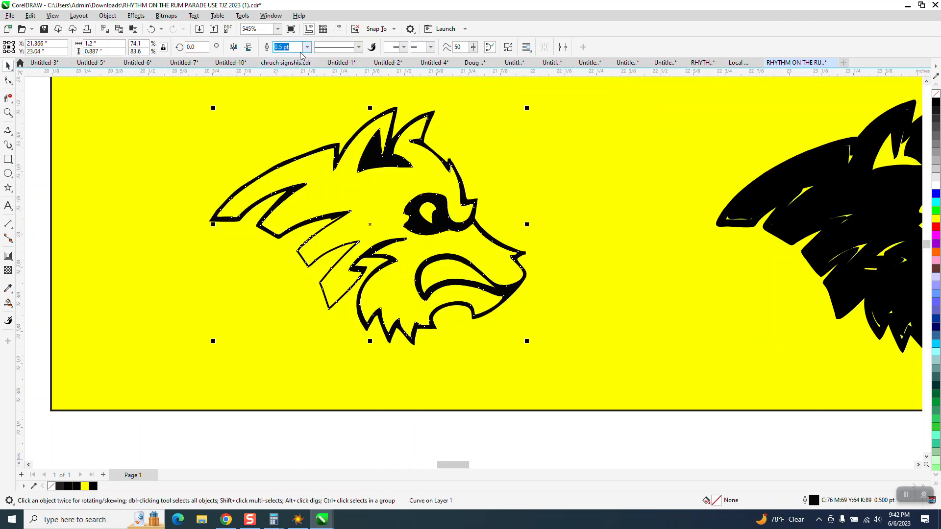
pyautogui.write('2.0 pt')
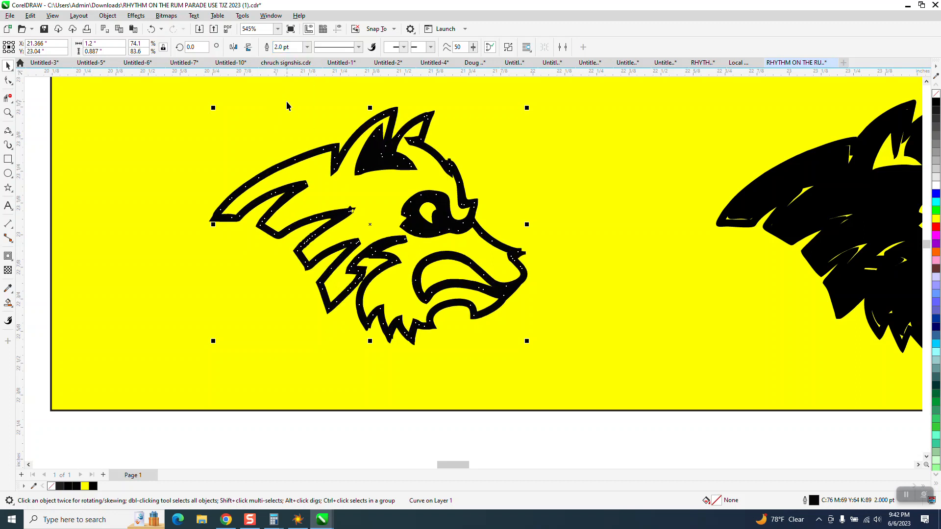
pyautogui.click(306, 48)
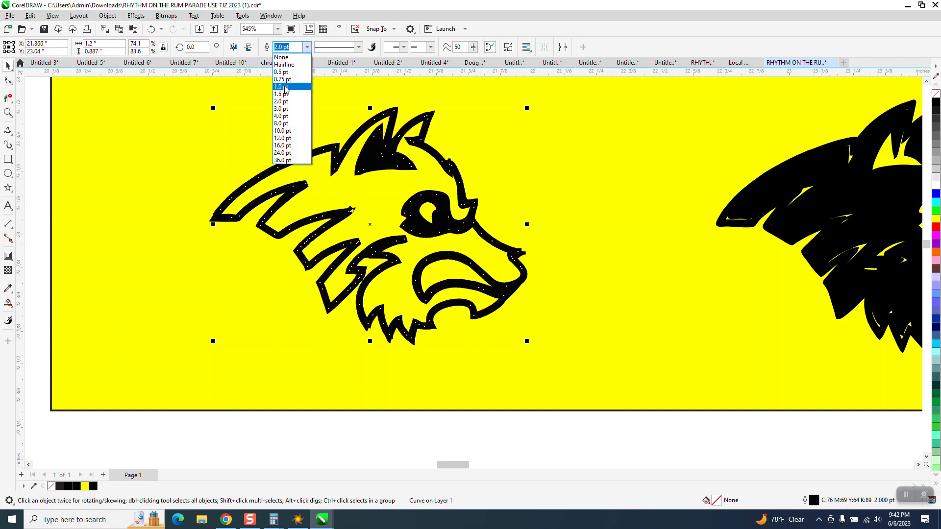
pyautogui.click(281, 94)
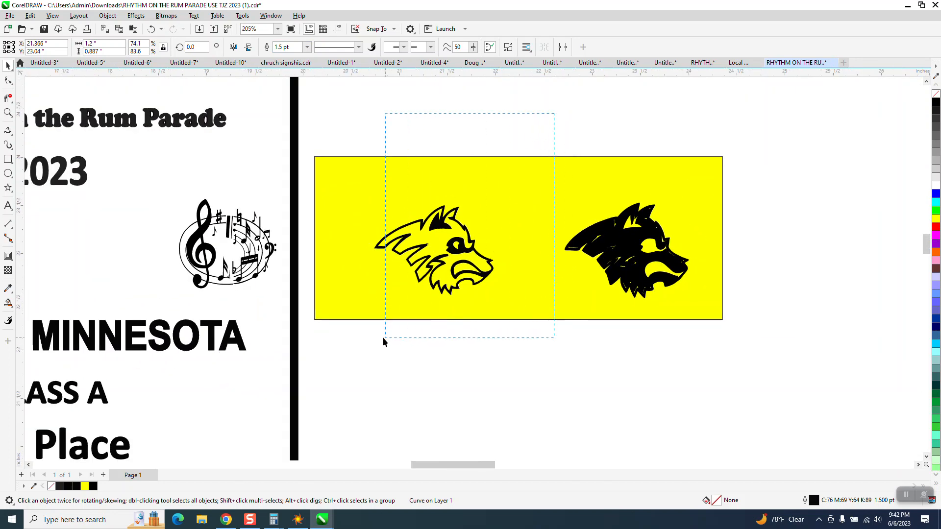
pyautogui.moveTo(436, 246); pyautogui.dragTo(69, 249)
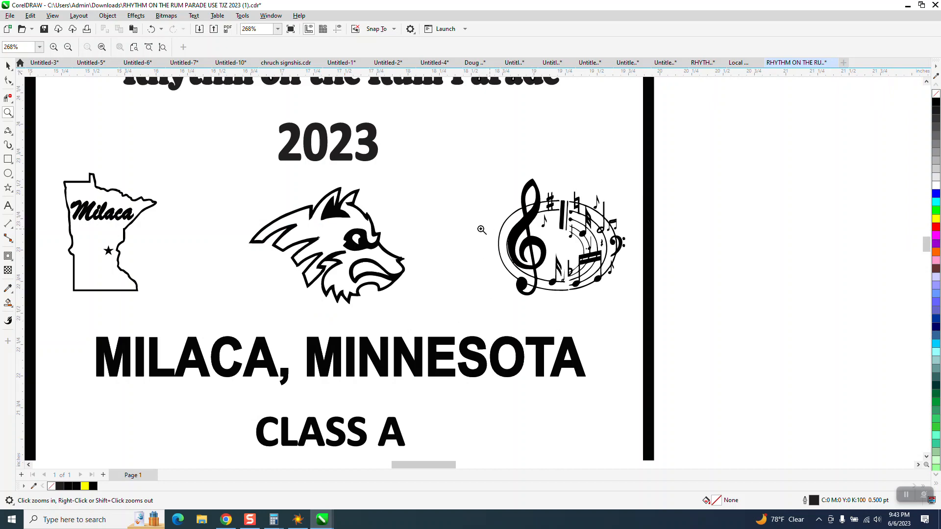
pyautogui.scroll(-3)
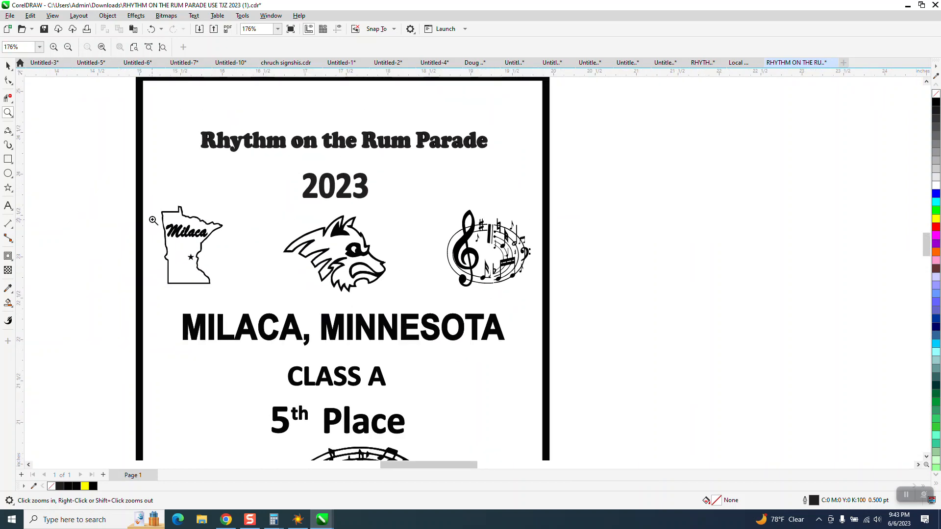
pyautogui.click(154, 219)
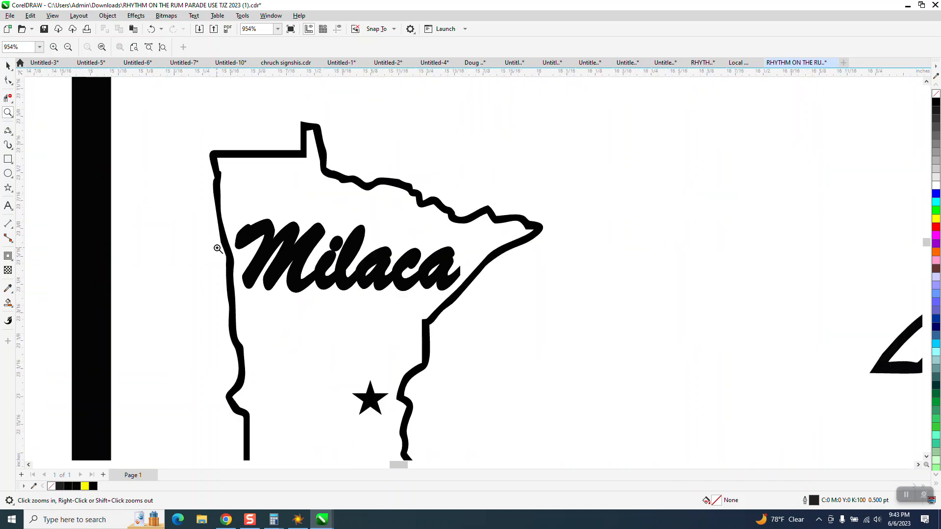